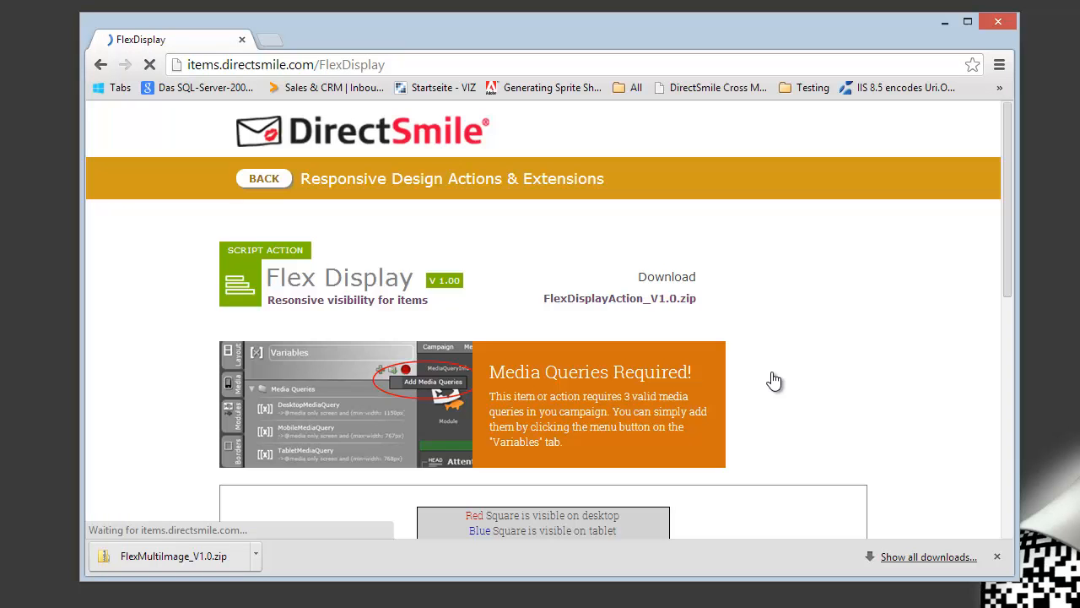
Scroll down the Flex Display item page to reach its responsive demo square
scroll(down, 3)
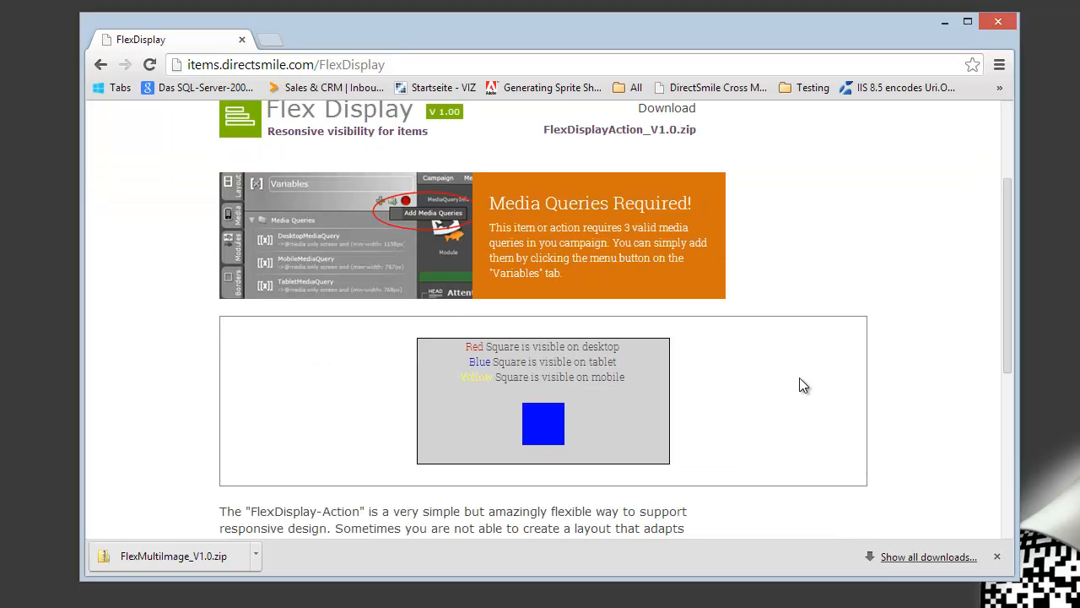
mouse_move(1015, 392)
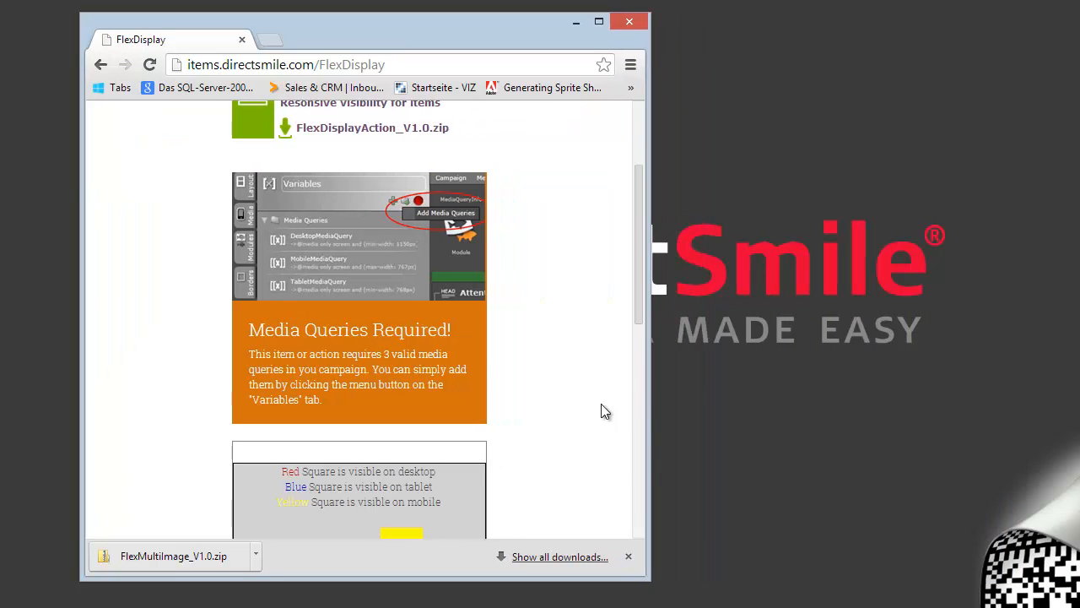
scroll(down, 3)
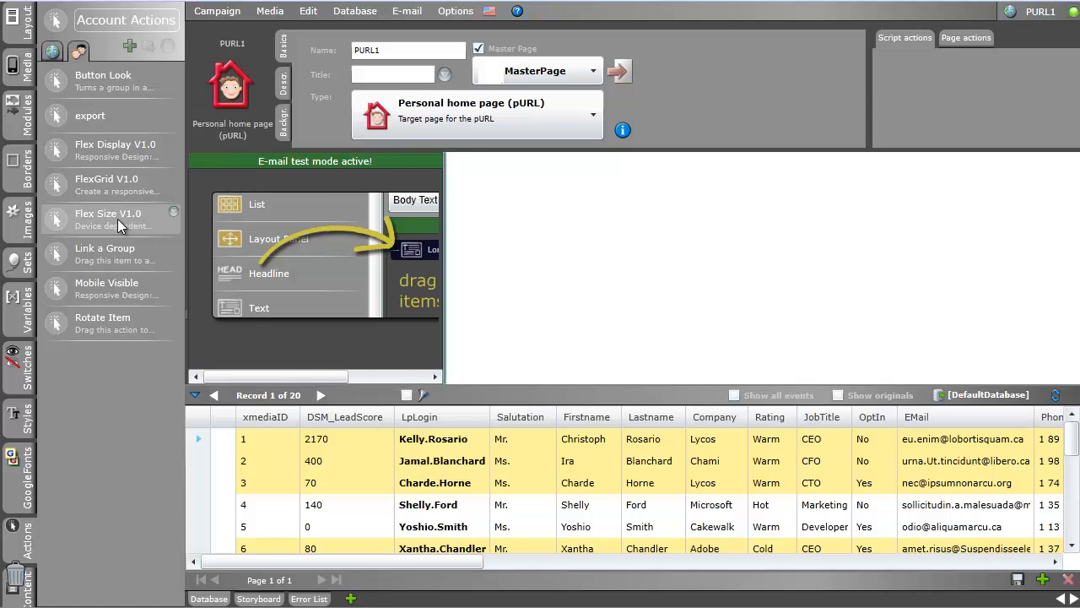
mouse_move(125, 226)
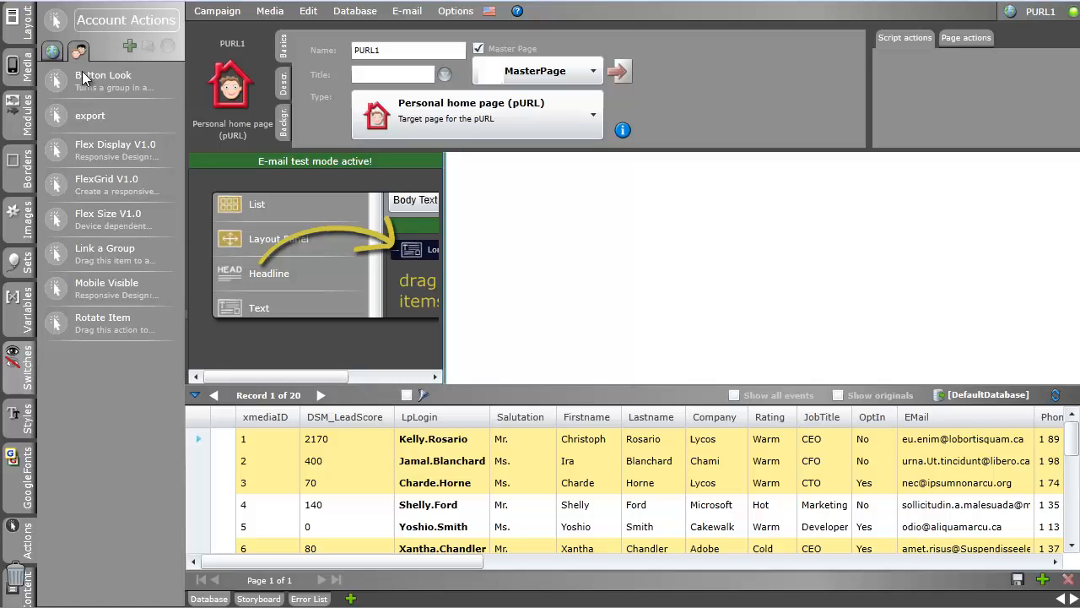
mouse_move(108, 167)
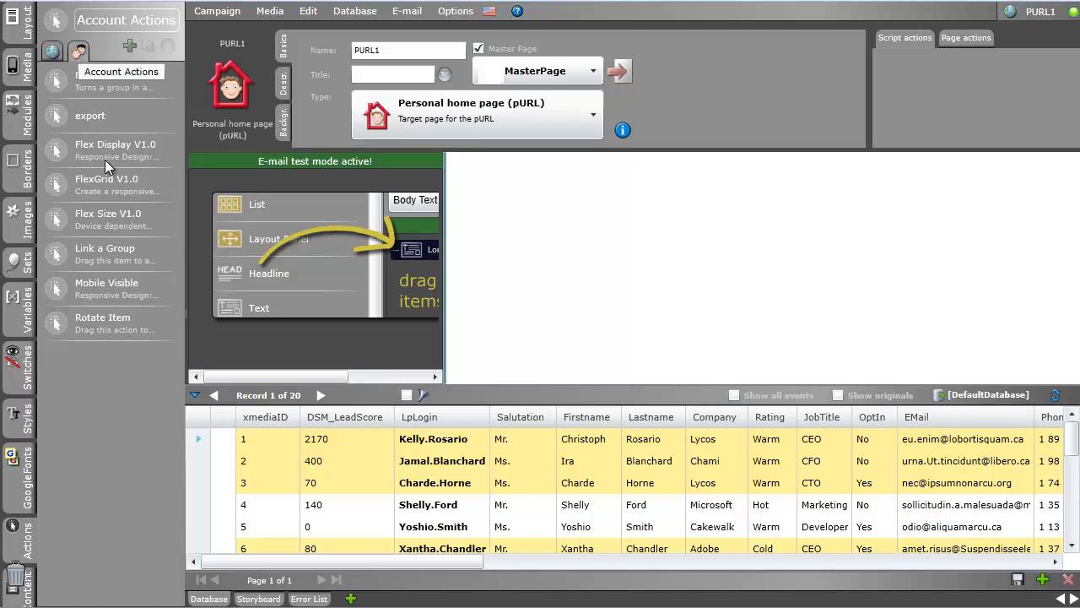
mouse_move(118, 219)
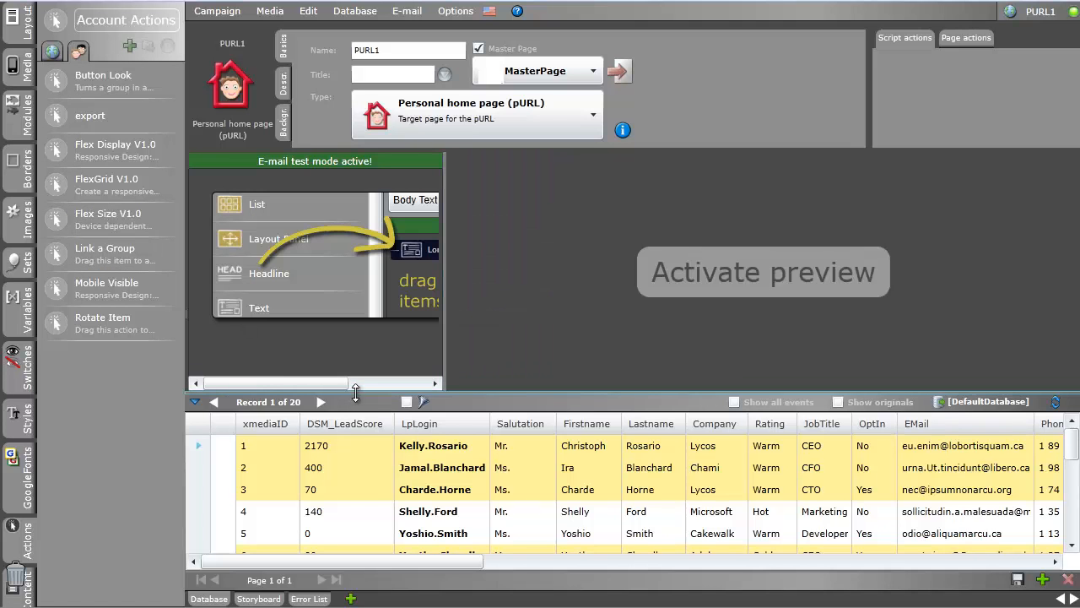
Switch the left sidebar to the Layout Items collection for the PURL1 page
click(13, 17)
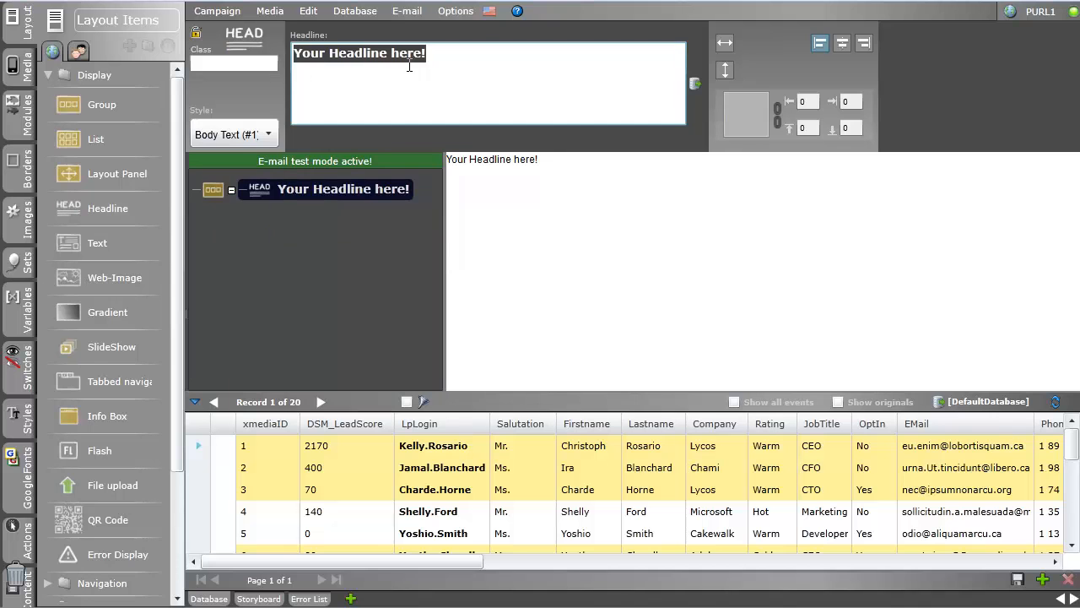
Replace the headline placeholder with the text 'This is mobile'
text(This is mobil)
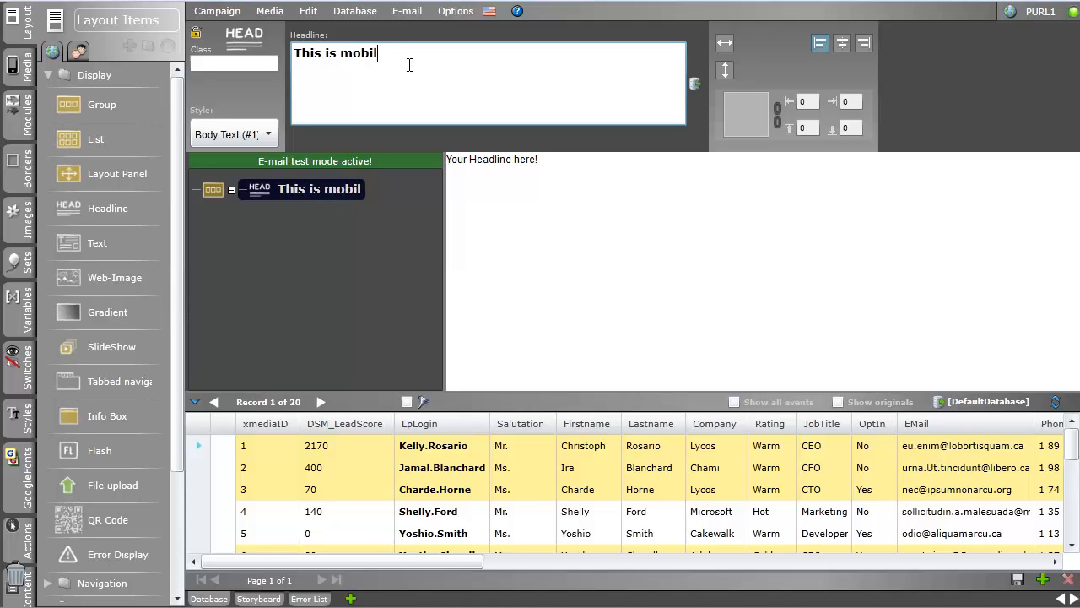
text(e)
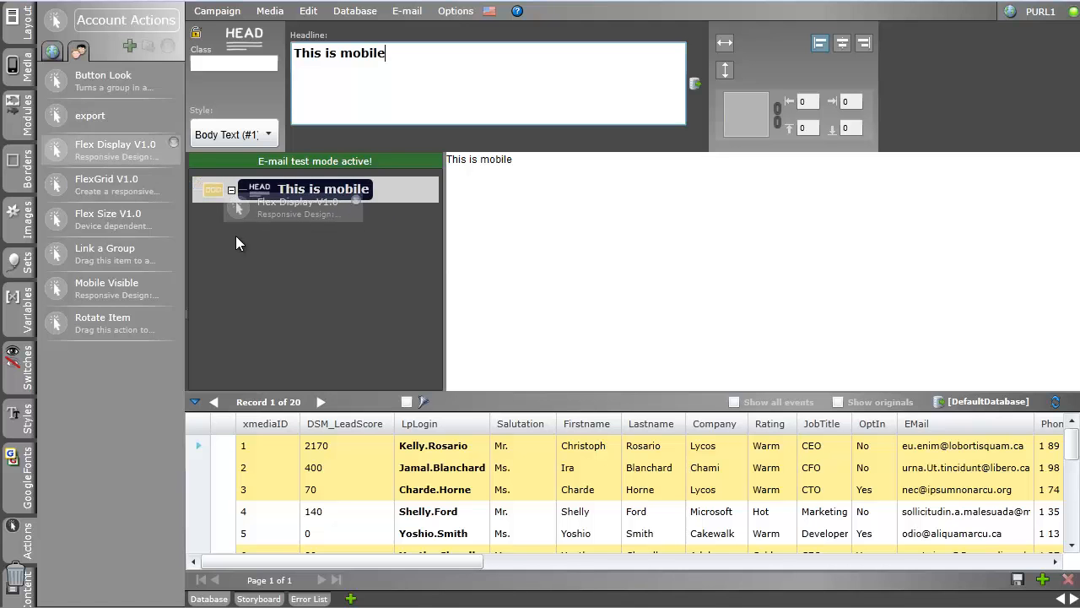
Attach Flex Display V1.0 to the headline group and disable Show on Desktop and Tablet
click(418, 189)
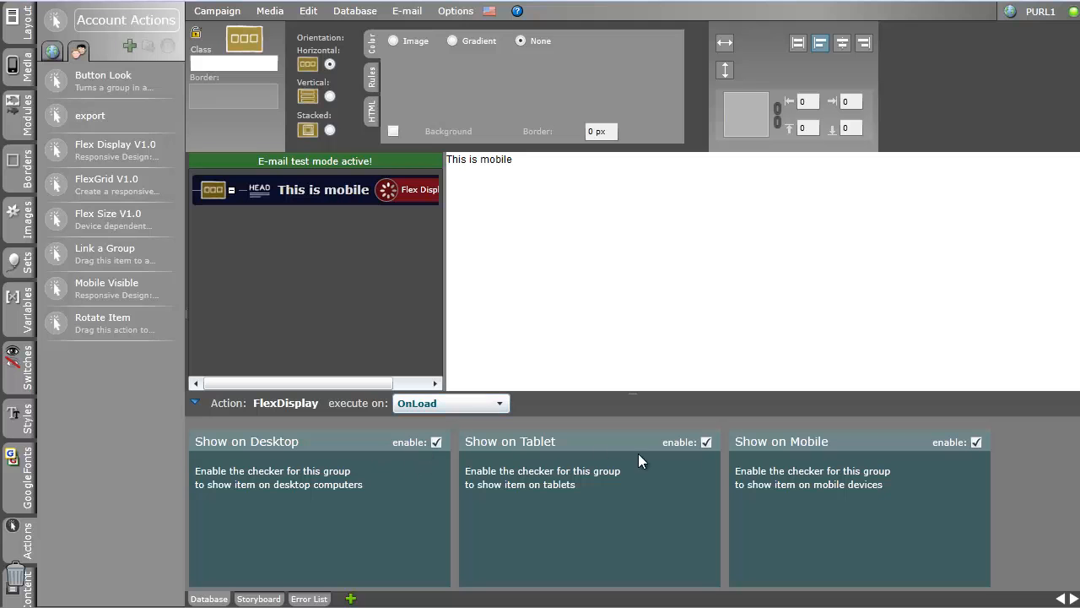
mouse_move(581, 449)
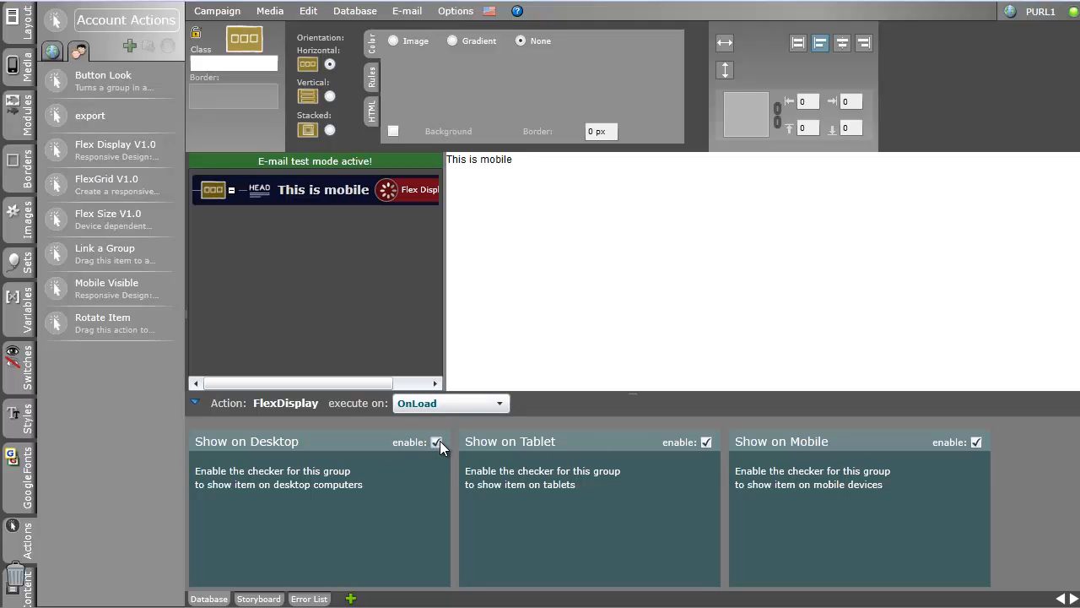
click(435, 442)
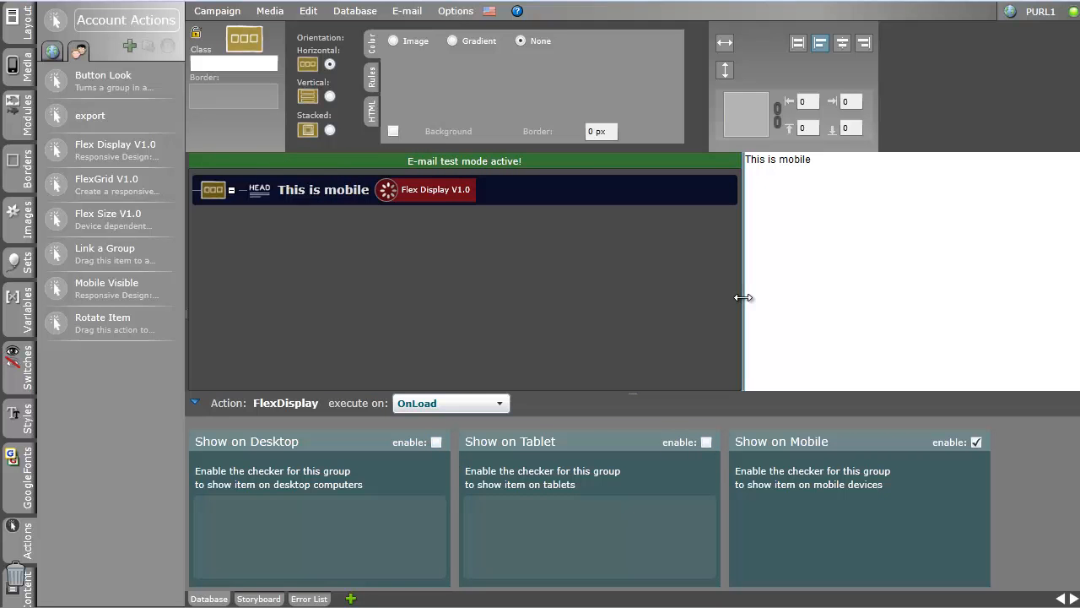
mouse_move(742, 253)
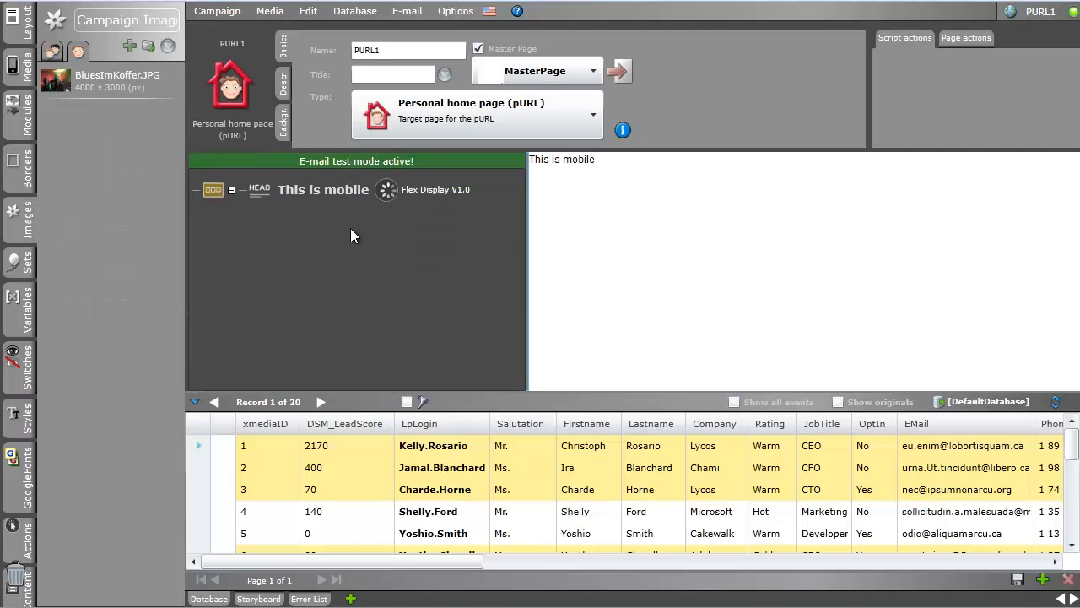
mouse_move(54, 81)
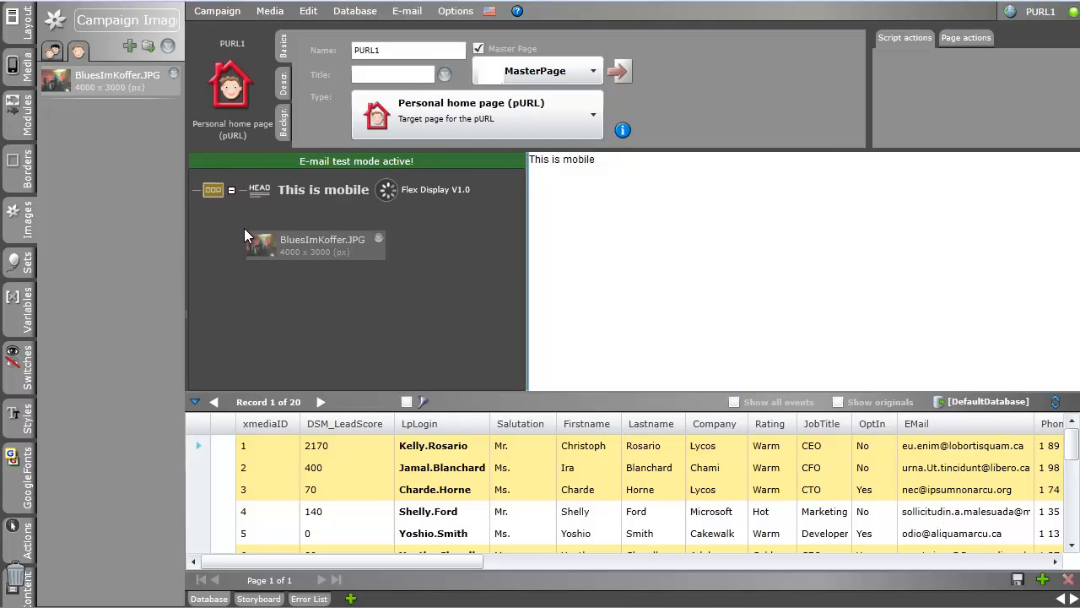
Place BluesImKoffer.JPG from Campaign Images below the headline group
click(262, 244)
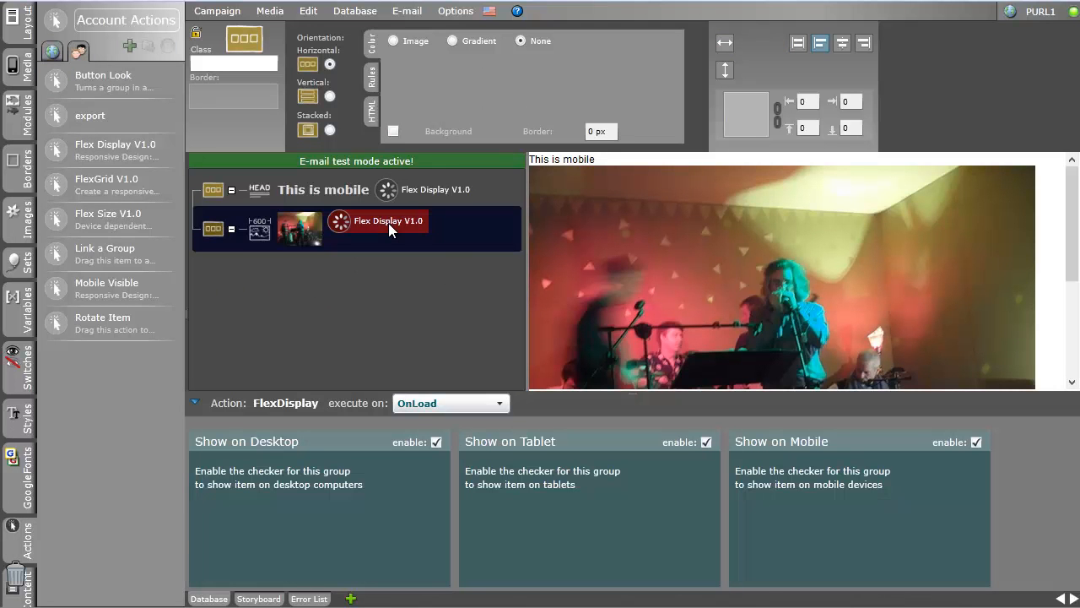
Disable Show on Mobile in the photo group's Flex Display and refresh the preview
click(976, 442)
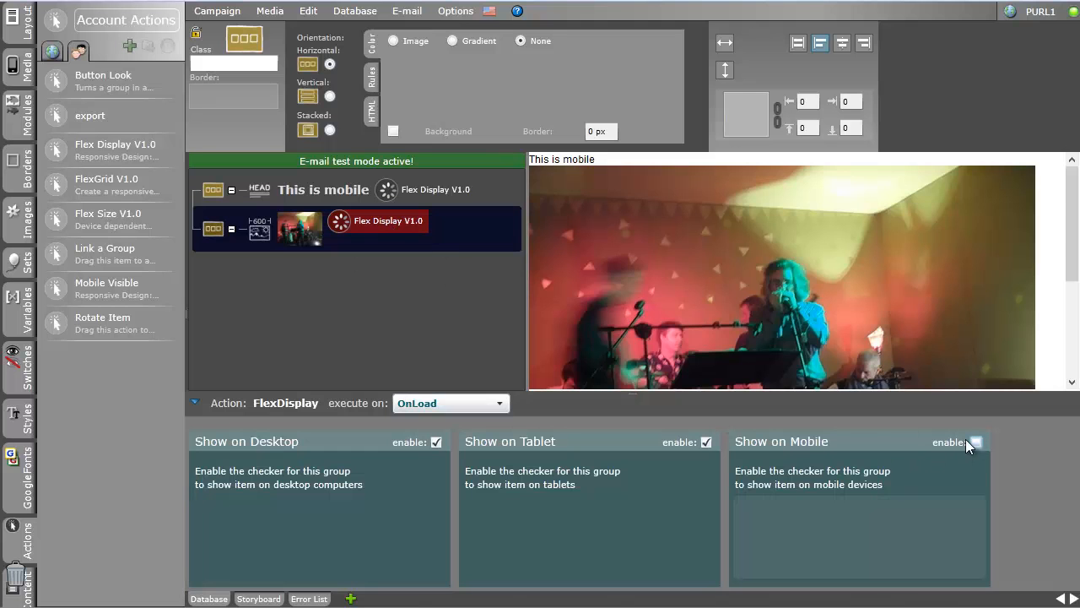
click(976, 442)
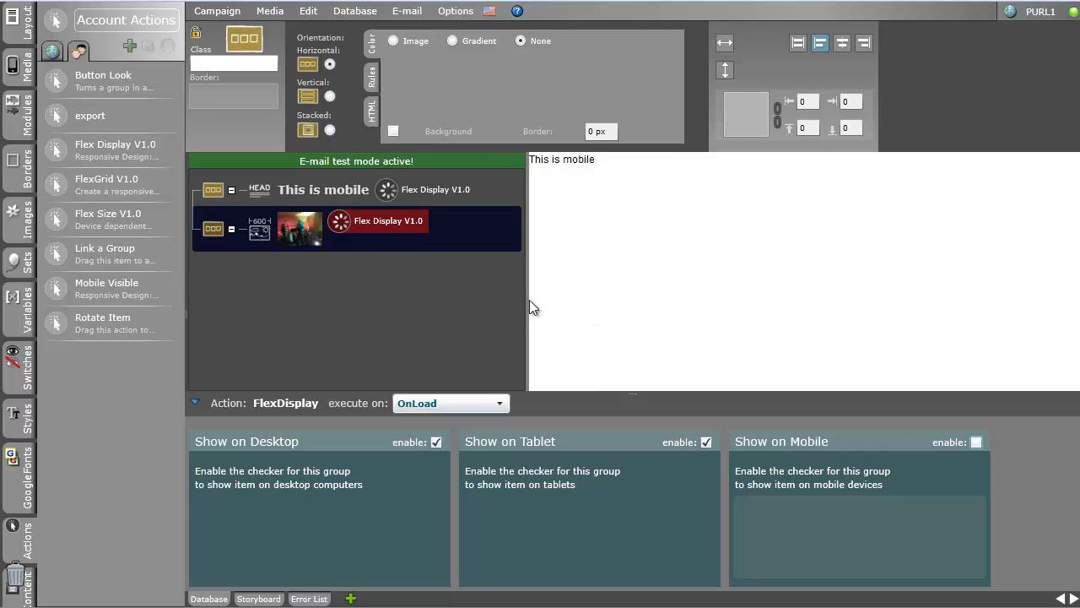
mouse_move(581, 304)
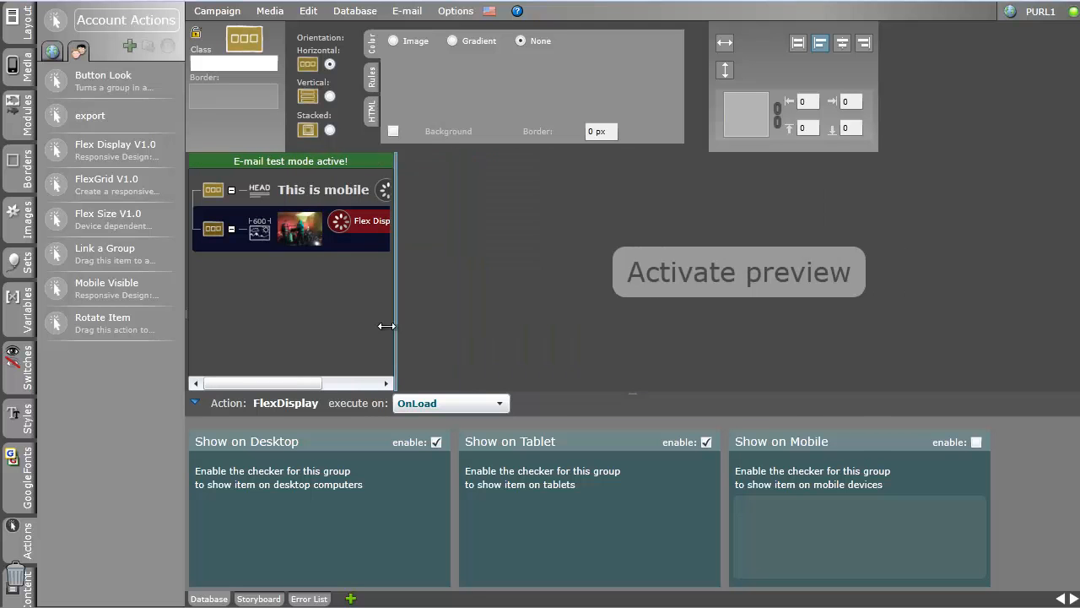
click(738, 272)
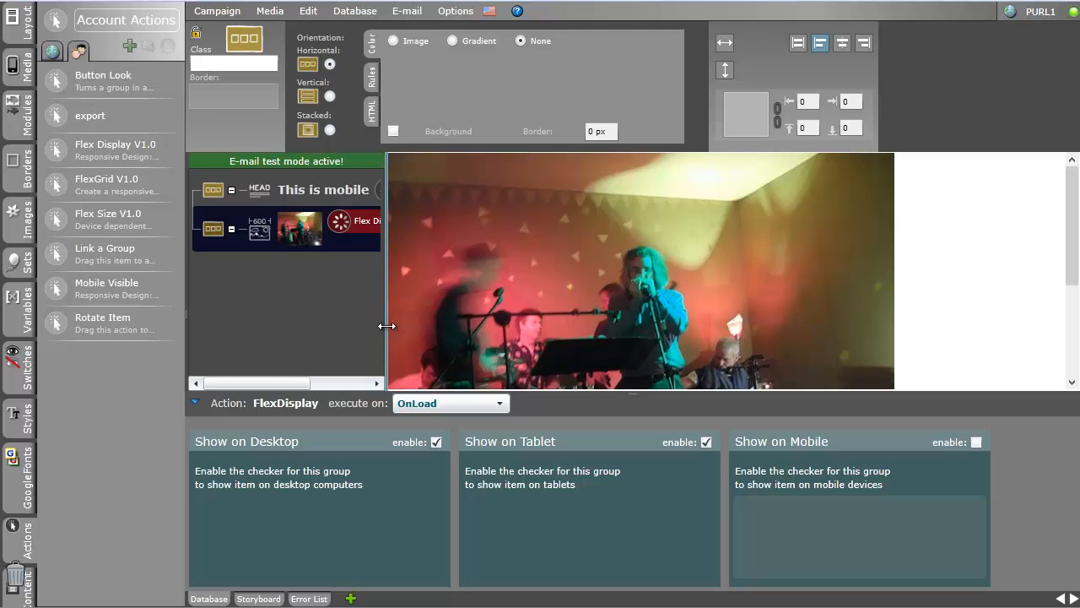